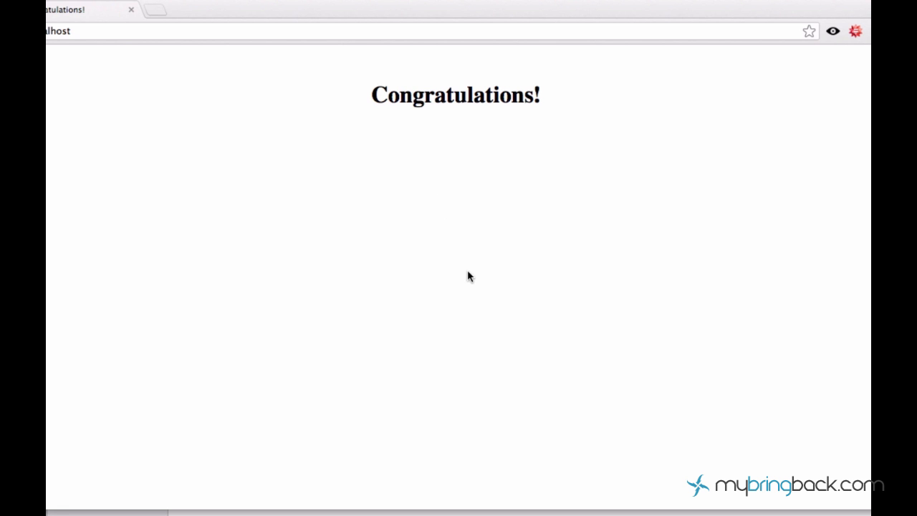
mouse_move(459, 297)
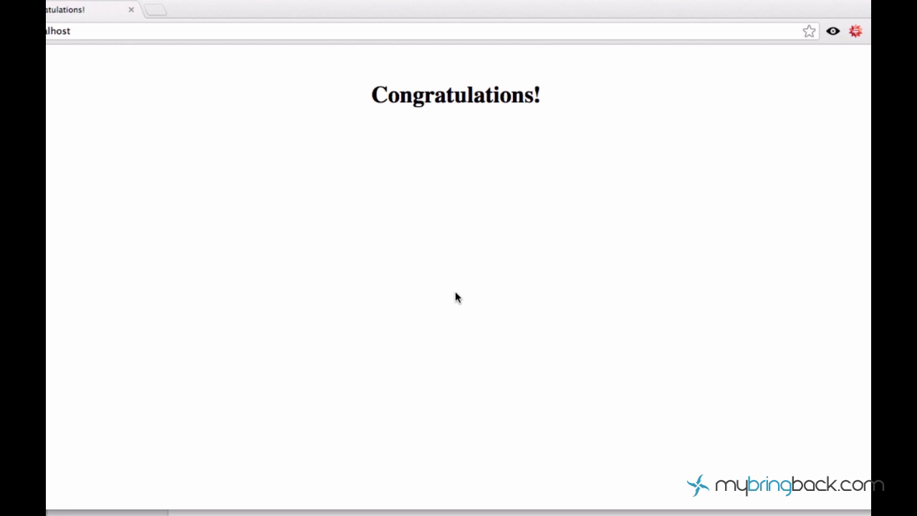